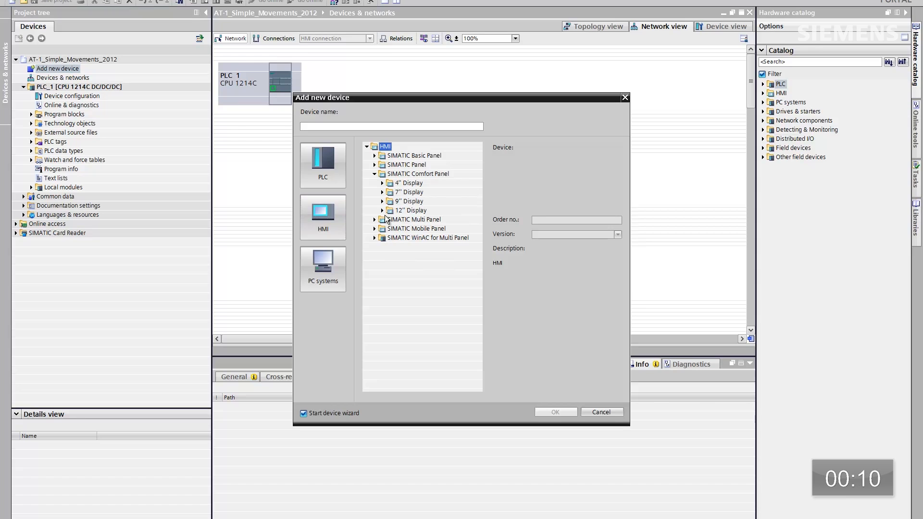
- Add a TP1200 Comfort panel as HMI_1 with the device wizard started
{"action": "left_click", "coordinate": [425, 229]}
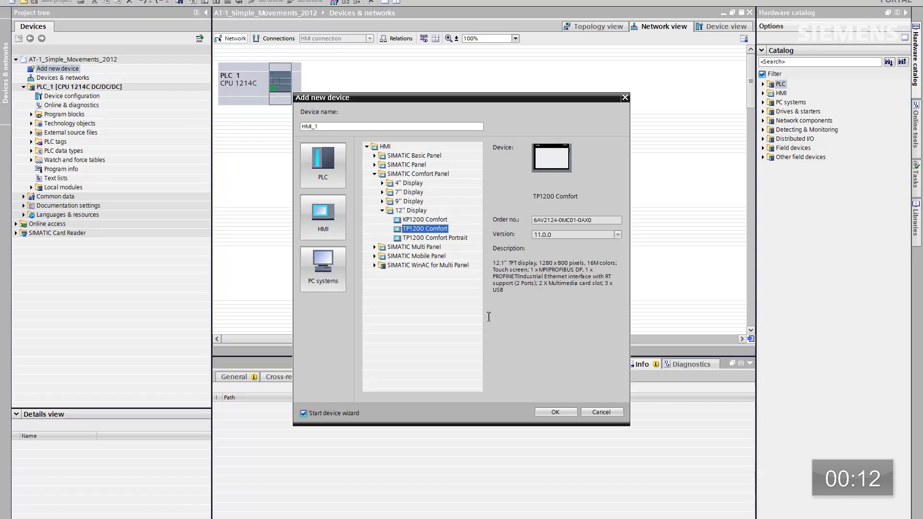
{"action": "left_click", "coordinate": [556, 412]}
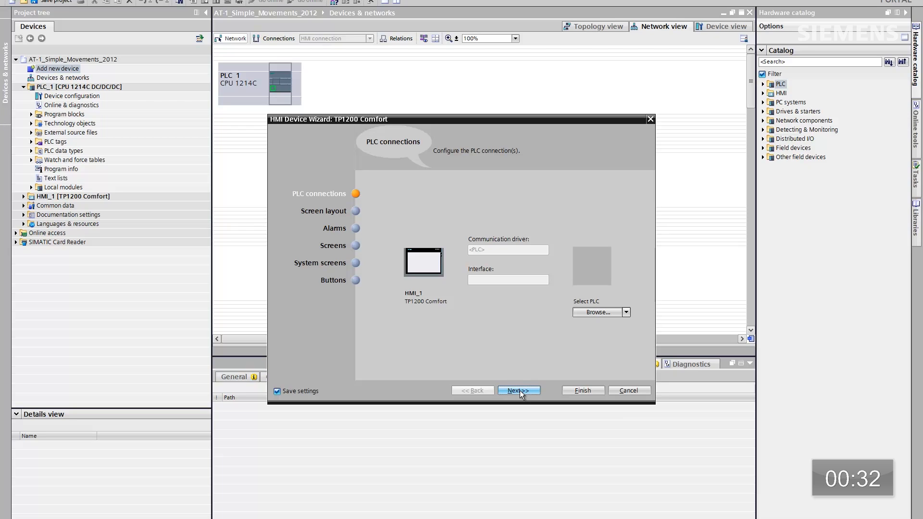
- Accept the default PLC connection, screen layout, alarms and screen navigation, reaching System screens
{"action": "left_click", "coordinate": [518, 391]}
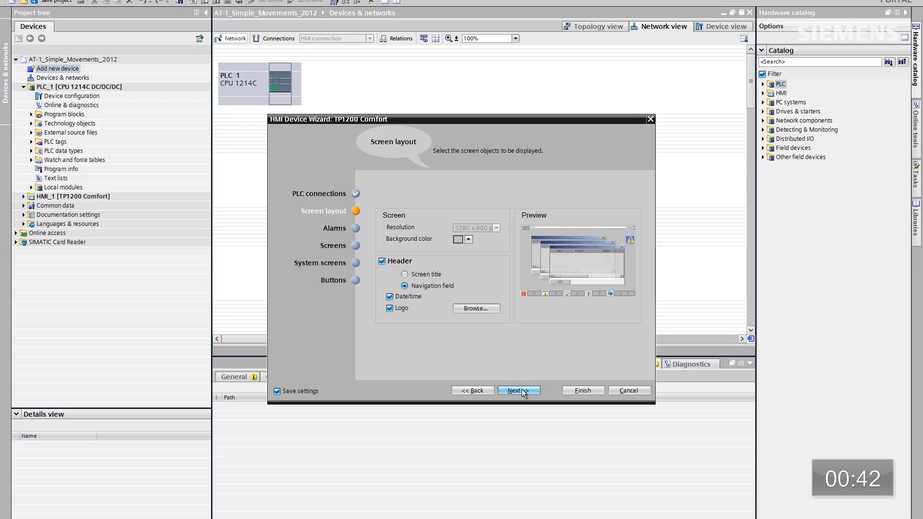
{"action": "left_click", "coordinate": [519, 390]}
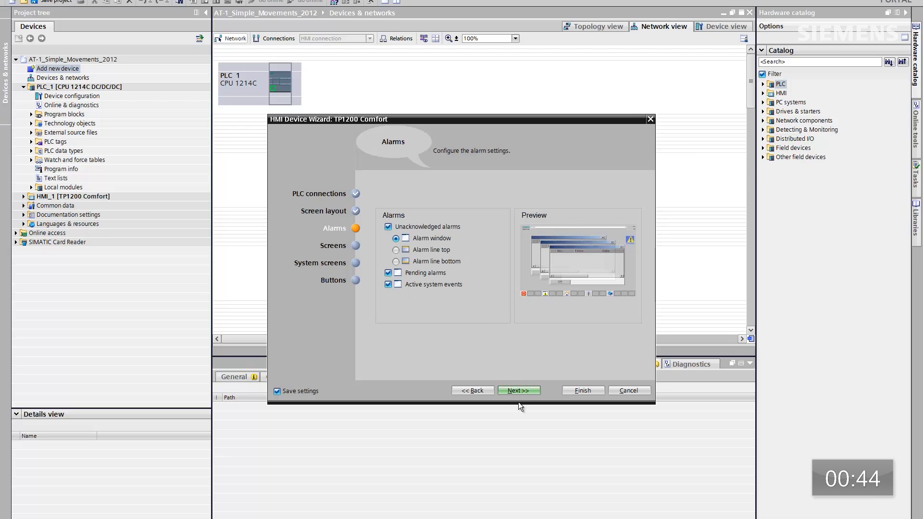
{"action": "left_click", "coordinate": [519, 391]}
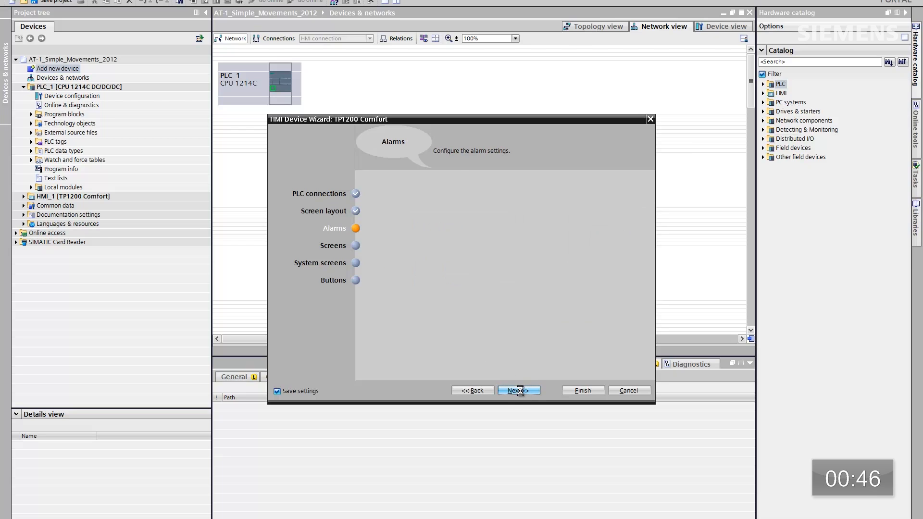
{"action": "left_click", "coordinate": [519, 390]}
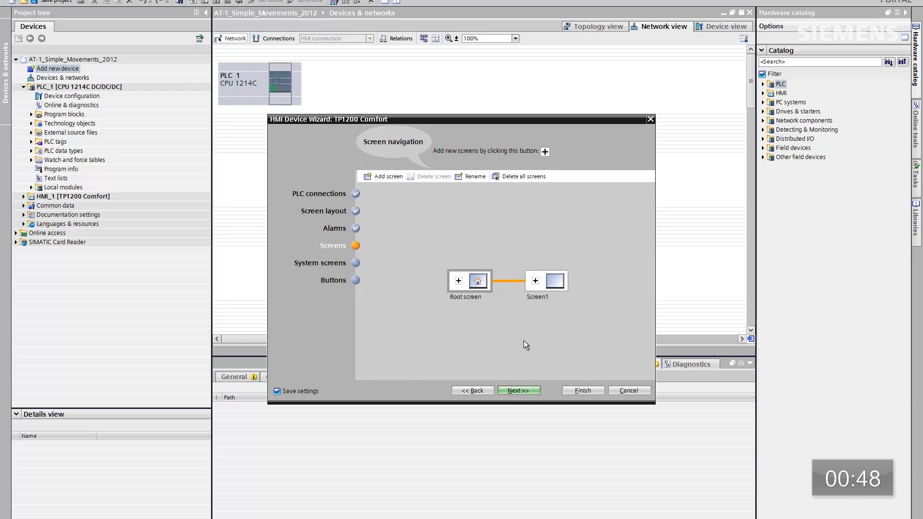
{"action": "left_click", "coordinate": [518, 391]}
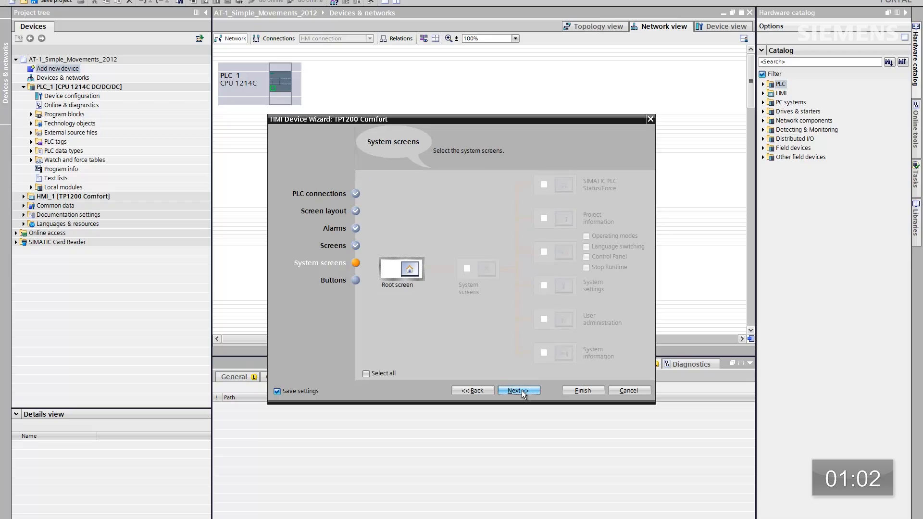
- Place the system button area on the left only, none at the bottom, and finish the wizard
{"action": "left_click", "coordinate": [518, 390]}
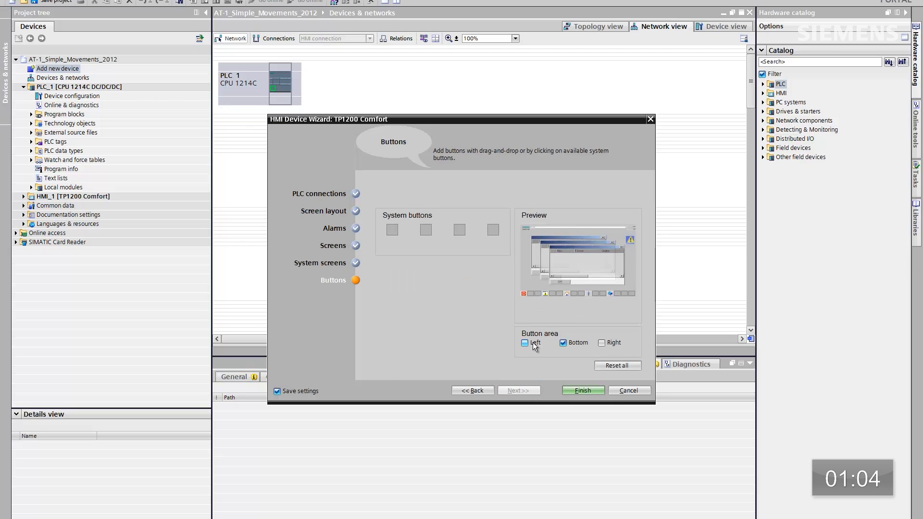
{"action": "left_click", "coordinate": [525, 342]}
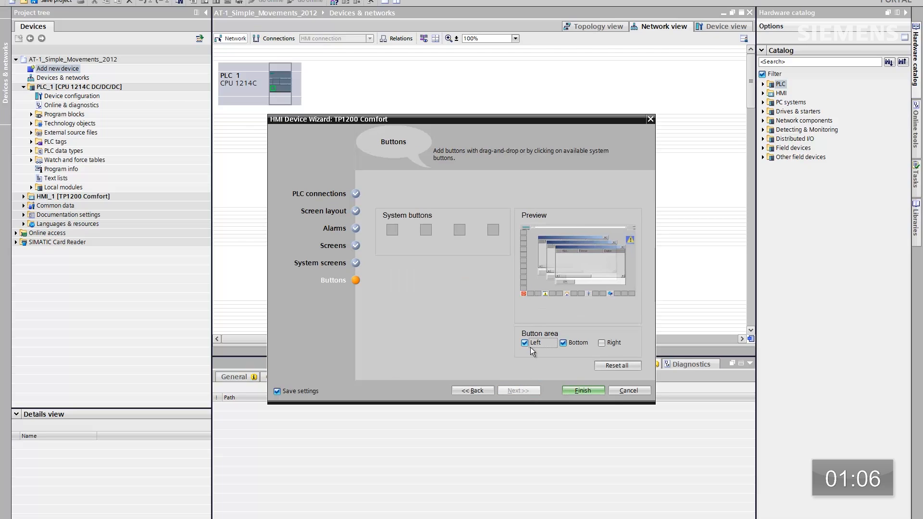
{"action": "left_click", "coordinate": [563, 342]}
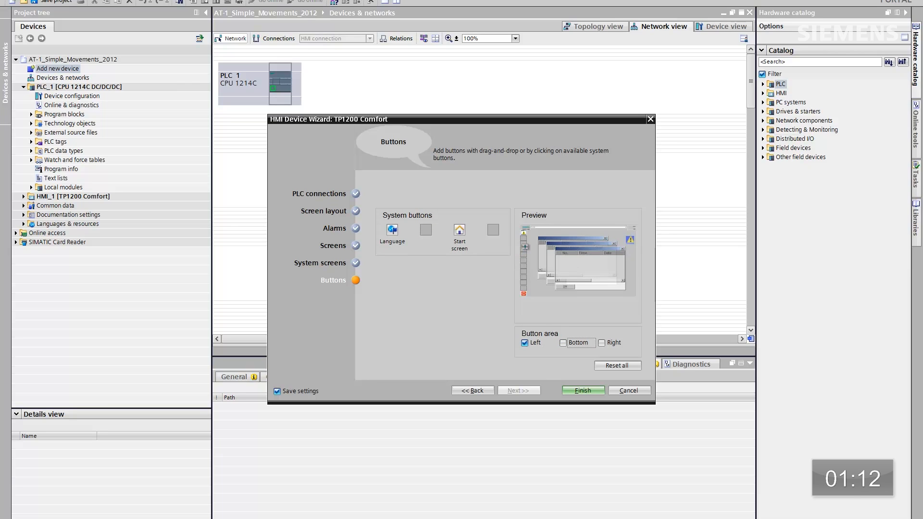
{"action": "mouse_move", "coordinate": [462, 236]}
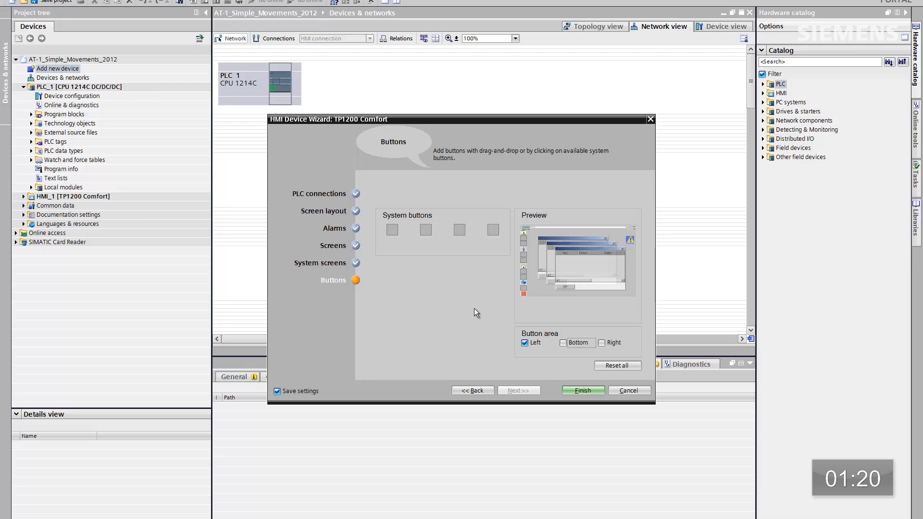
{"action": "mouse_move", "coordinate": [473, 311]}
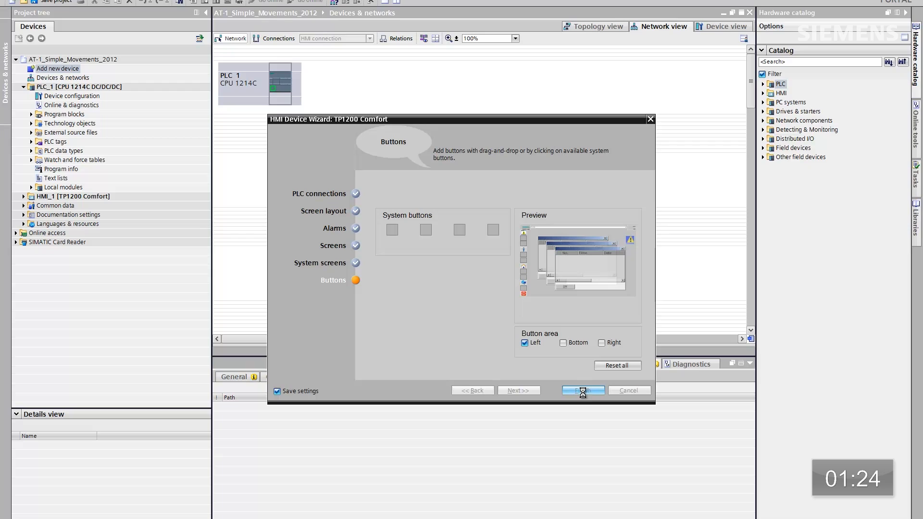
{"action": "left_click", "coordinate": [582, 390]}
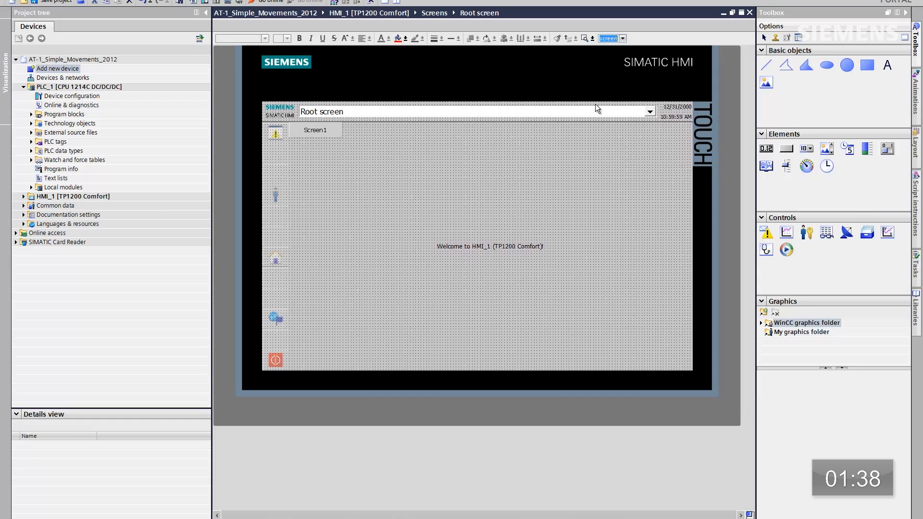
{"action": "mouse_move", "coordinate": [479, 259]}
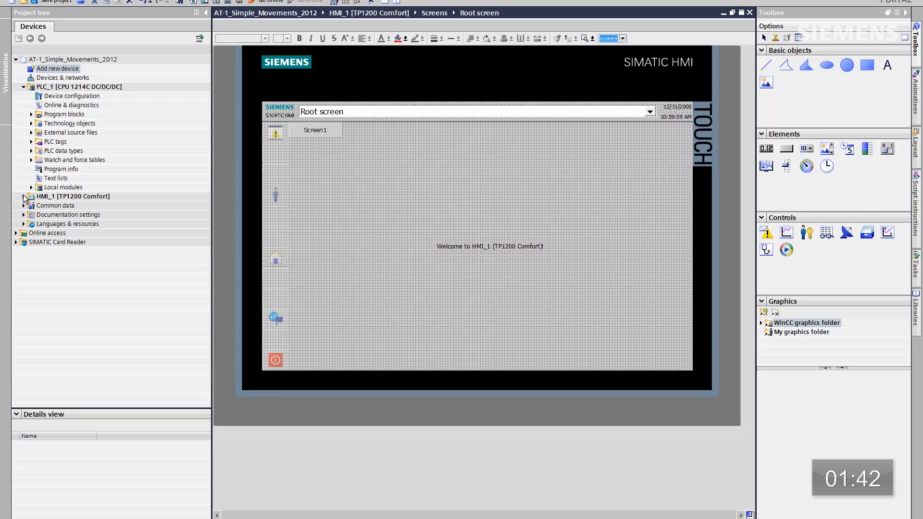
- Expand HMI_1 [TP1200 Comfort] in the project tree to reach its screens
{"action": "left_click", "coordinate": [23, 196]}
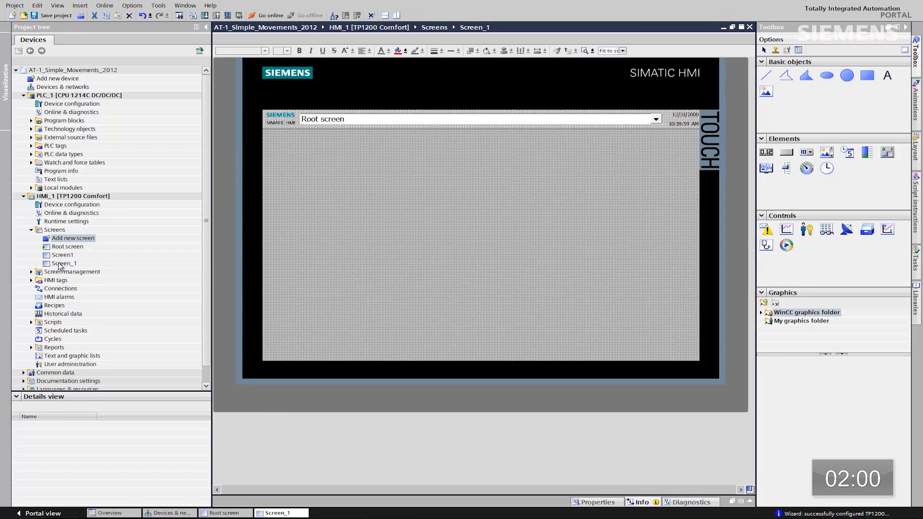
- Rename Screen_1 under HMI_1's Screens to Screen2
{"action": "right_click", "coordinate": [64, 263]}
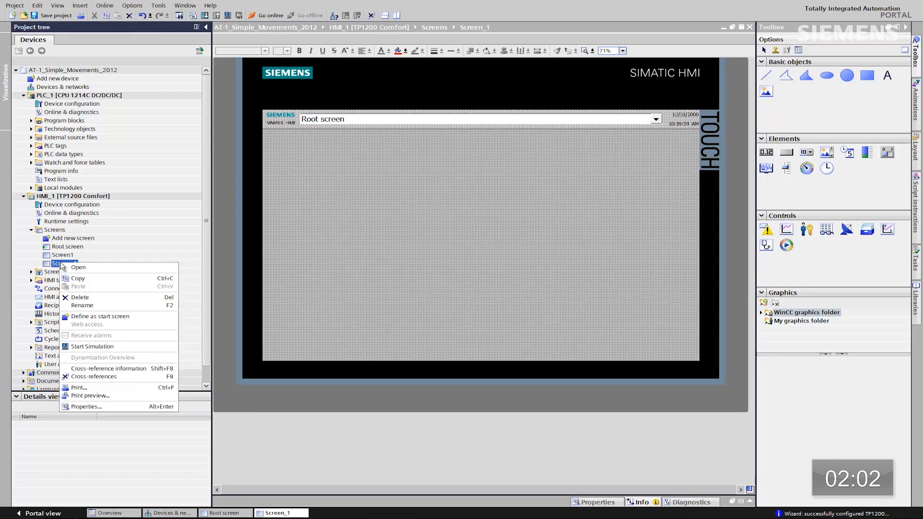
{"action": "mouse_move", "coordinate": [82, 306]}
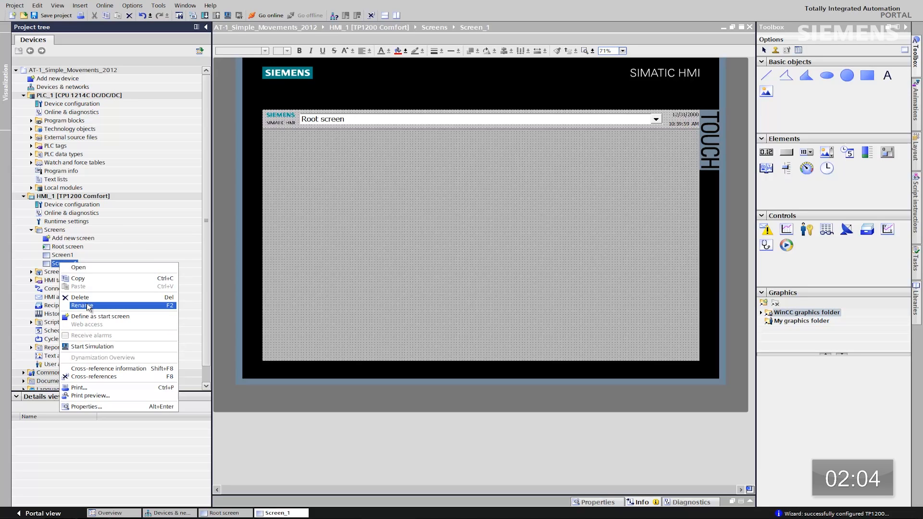
{"action": "left_click", "coordinate": [82, 306]}
{"action": "type", "text": "Screen2"}
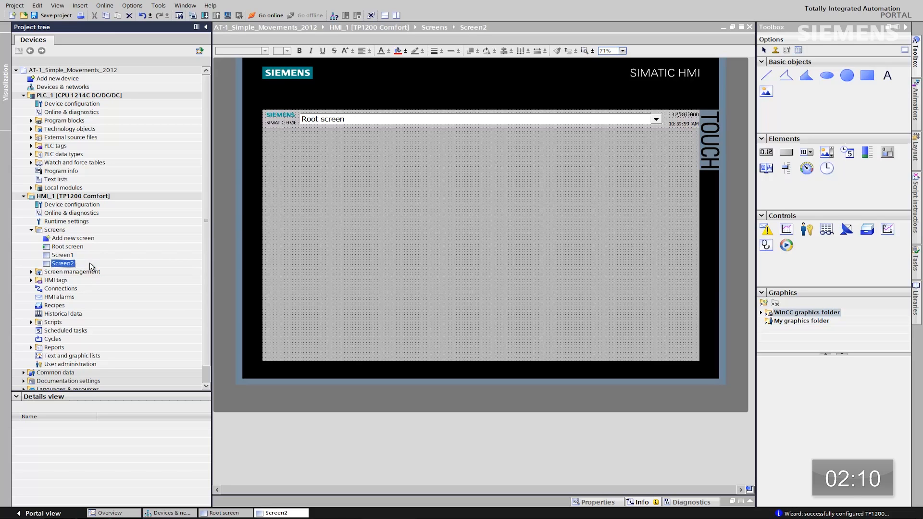
{"action": "mouse_move", "coordinate": [62, 250]}
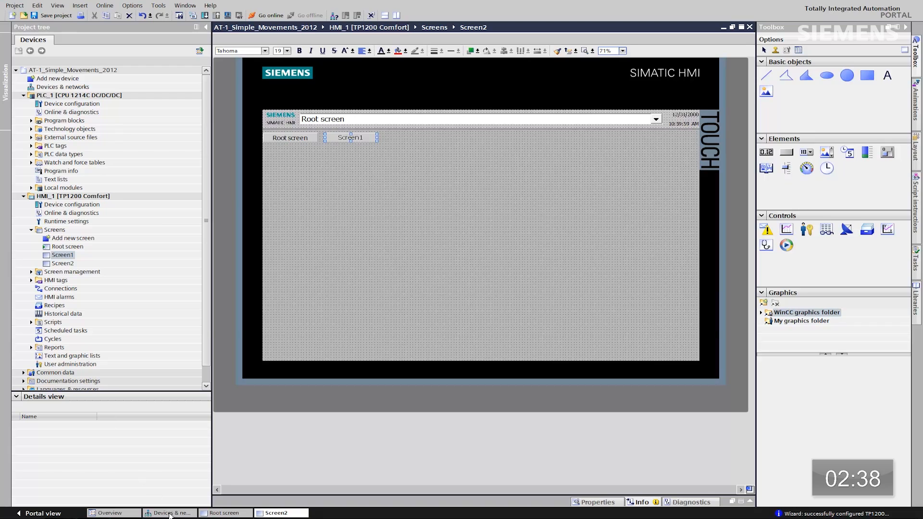
- Switch to the Devices & networks view showing PLC_1 and HMI_1
{"action": "left_click", "coordinate": [169, 513]}
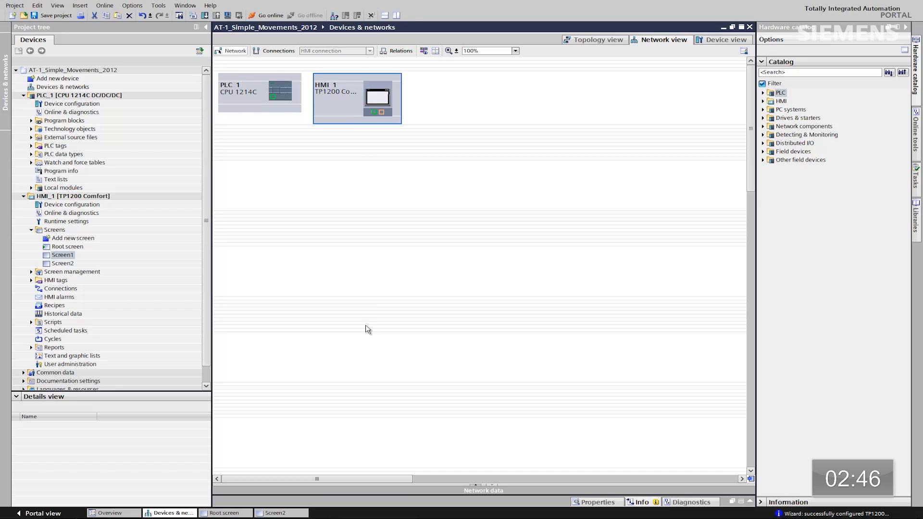
{"action": "mouse_move", "coordinate": [298, 78]}
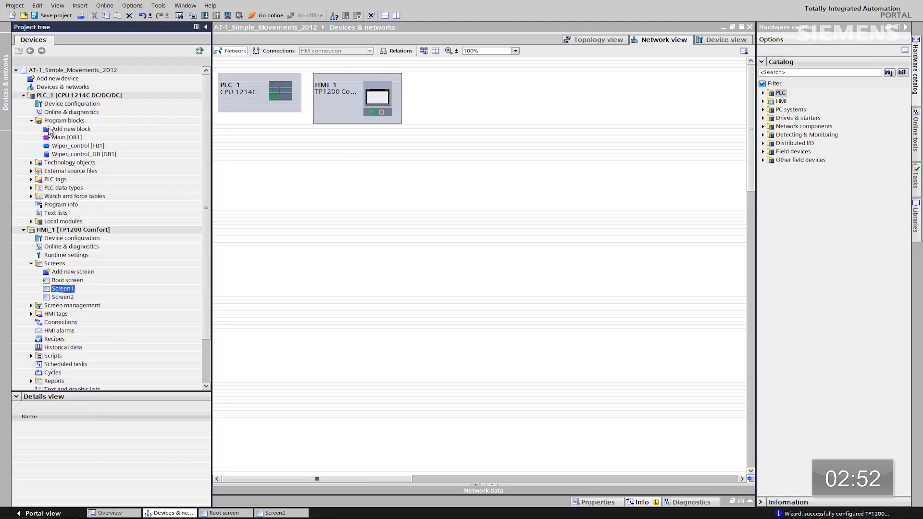
- Open PLC_1's Main [OB1] ladder program with the motor start/stop rung
{"action": "left_click", "coordinate": [55, 137]}
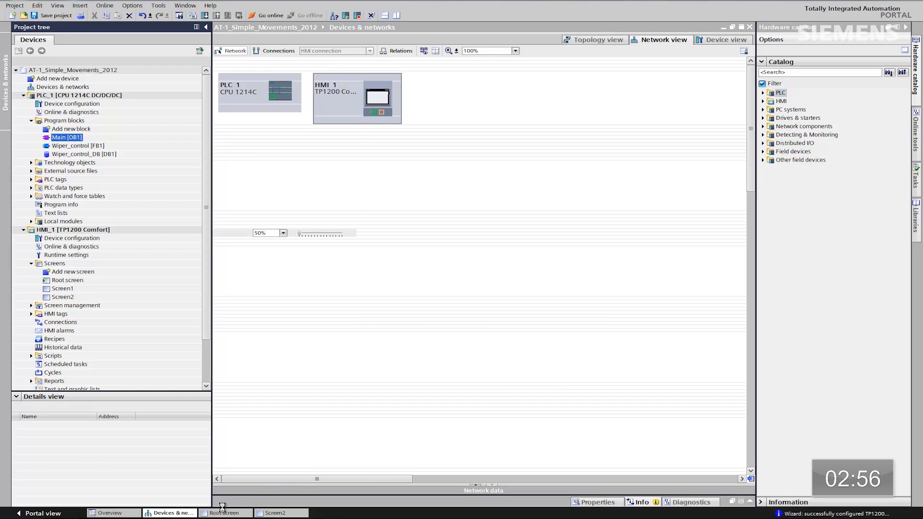
{"action": "double_click", "coordinate": [62, 137]}
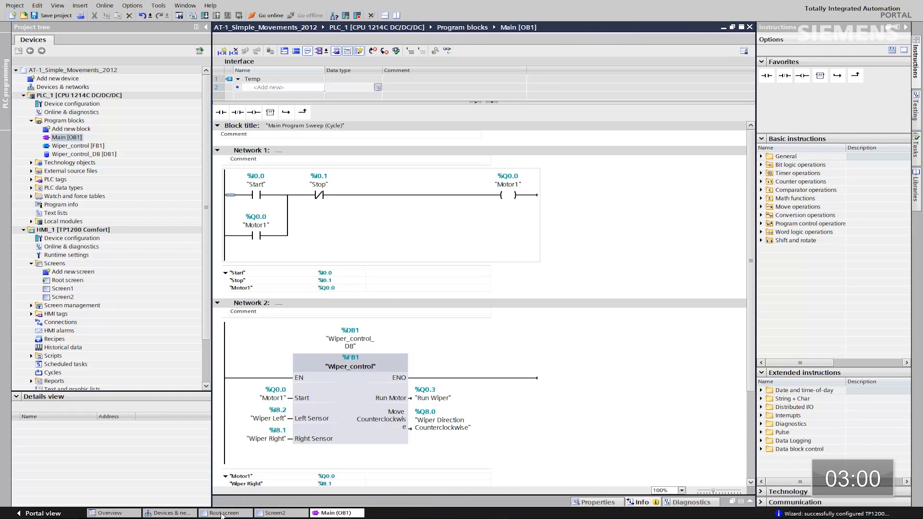
- Show Root screen beside Main [OB1] and drop the Motor1 contact as a binary I/O field
{"action": "left_click", "coordinate": [223, 513]}
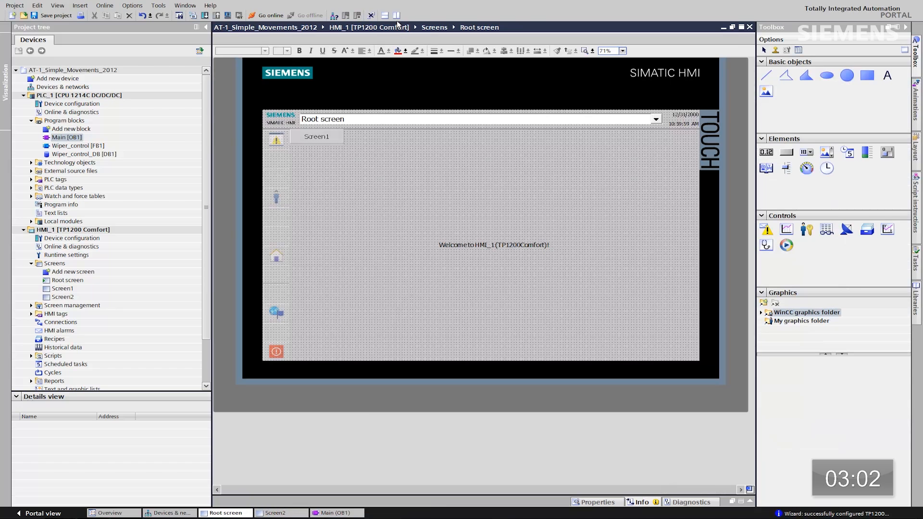
{"action": "double_click", "coordinate": [53, 137]}
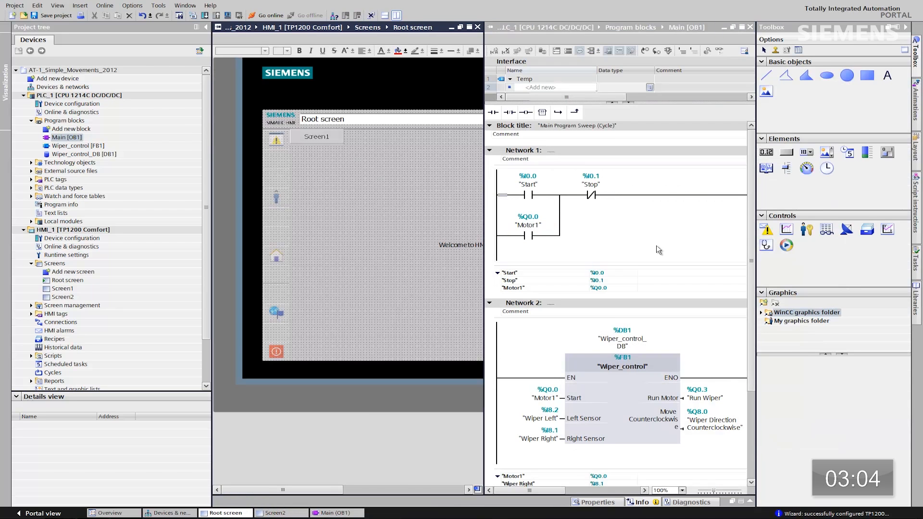
{"action": "left_click", "coordinate": [528, 225]}
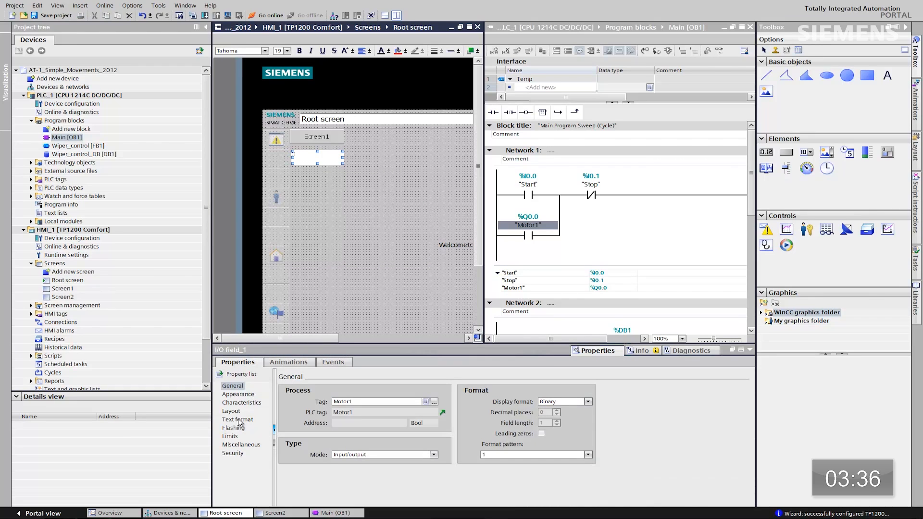
- Set the Motor1 I/O field text to Tahoma 32 px, centered horizontally
{"action": "left_click", "coordinate": [236, 419]}
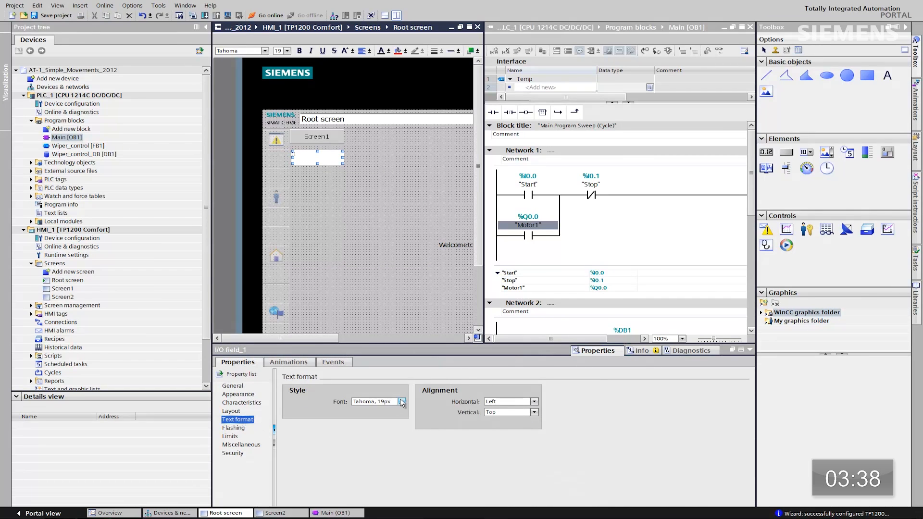
{"action": "left_click", "coordinate": [402, 402]}
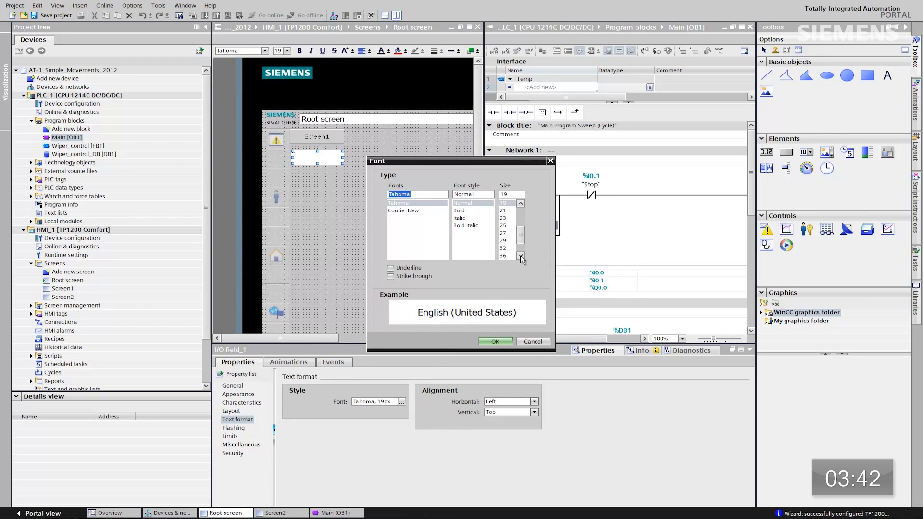
{"action": "left_click", "coordinate": [503, 248]}
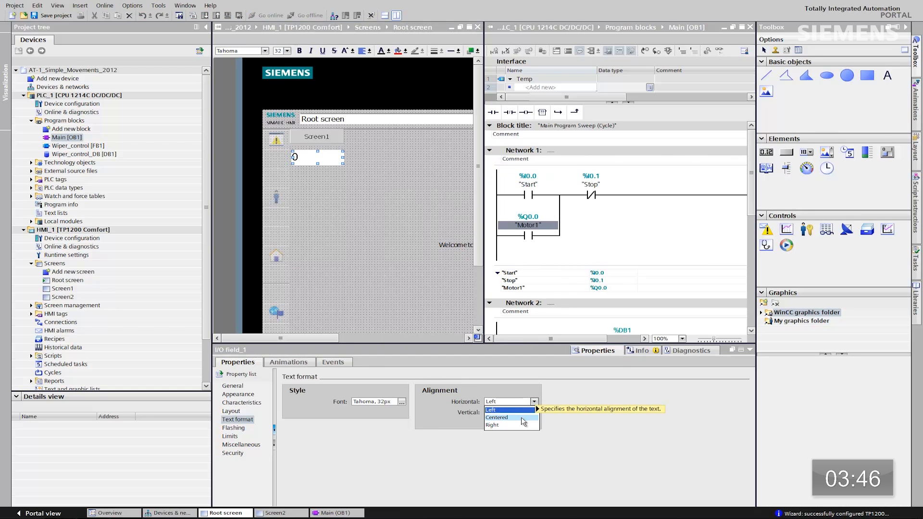
{"action": "left_click", "coordinate": [498, 417]}
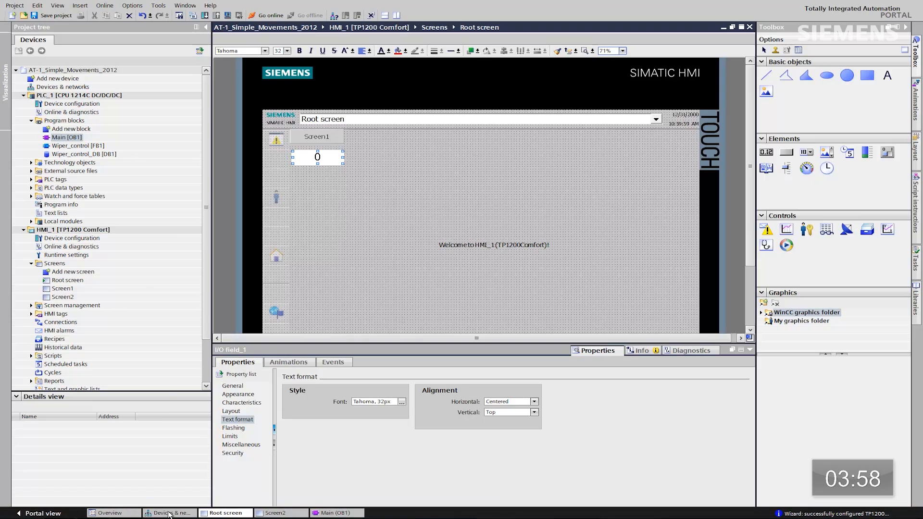
- Return to Devices & networks and show the PN/IE_1 address labels
{"action": "left_click", "coordinate": [167, 514]}
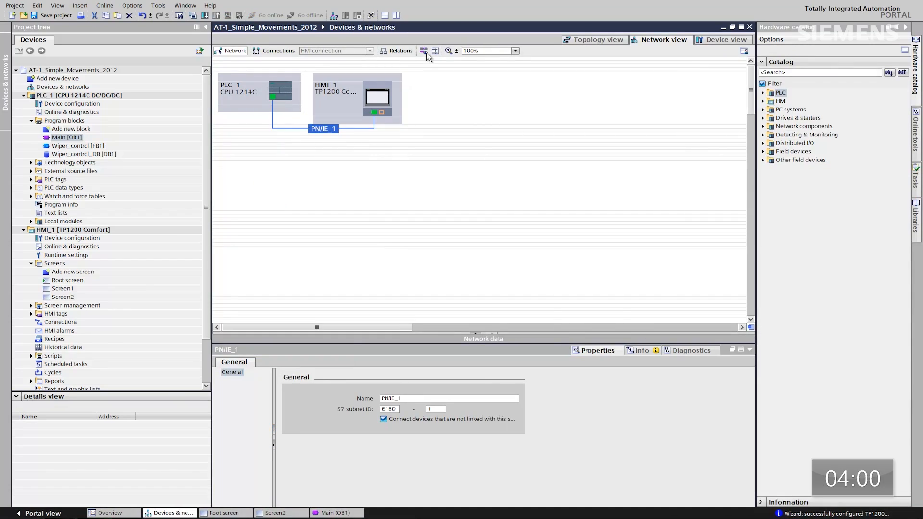
{"action": "mouse_move", "coordinate": [425, 51]}
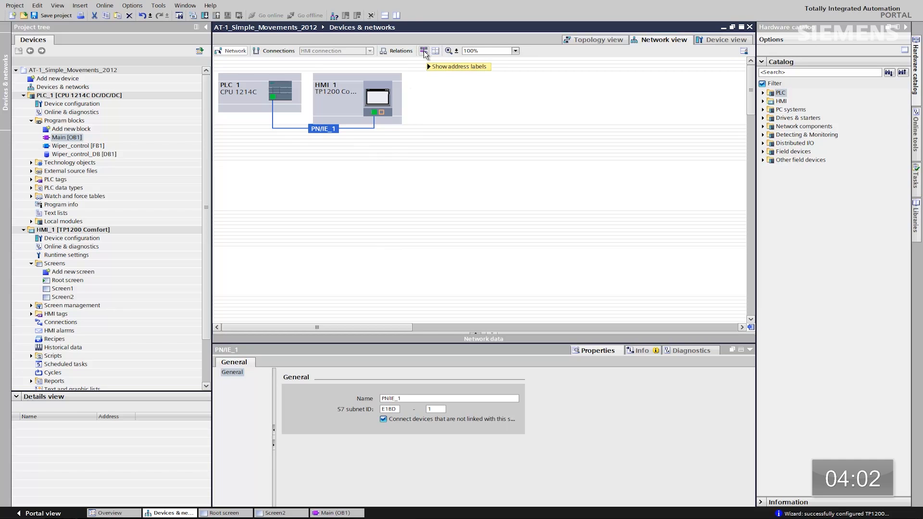
{"action": "left_click", "coordinate": [423, 50]}
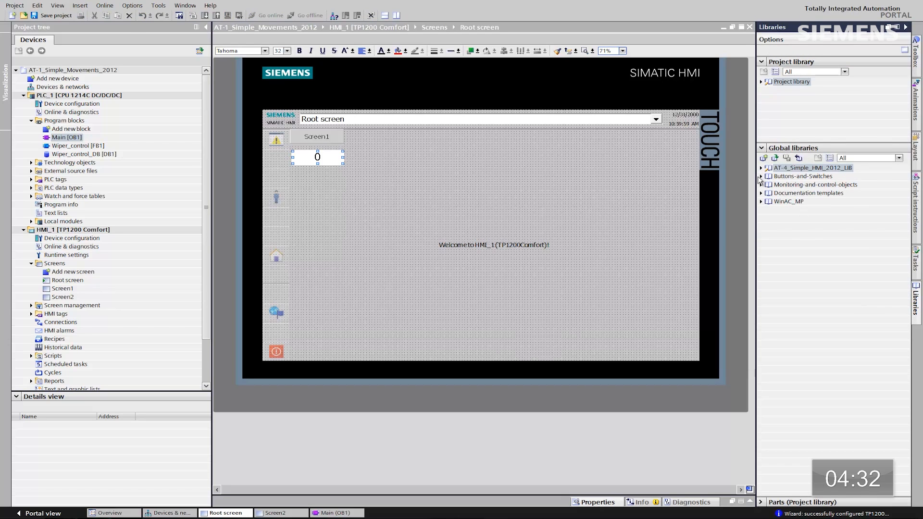
- Open the Buttons-and-Switches global library showing its Master copies folder
{"action": "left_click", "coordinate": [761, 176]}
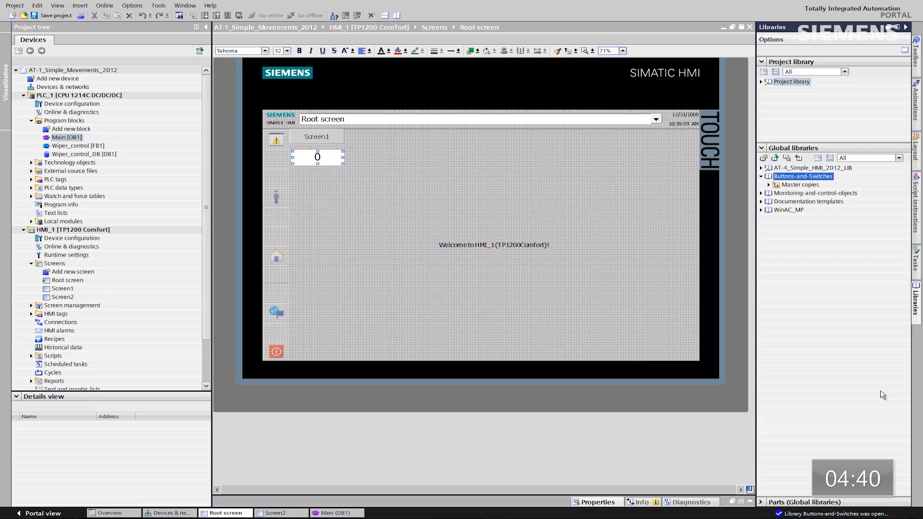
- Place the Rotary_RGNN switch from RotarySwitches master copies at the Root screen's top right
{"action": "left_click", "coordinate": [769, 184]}
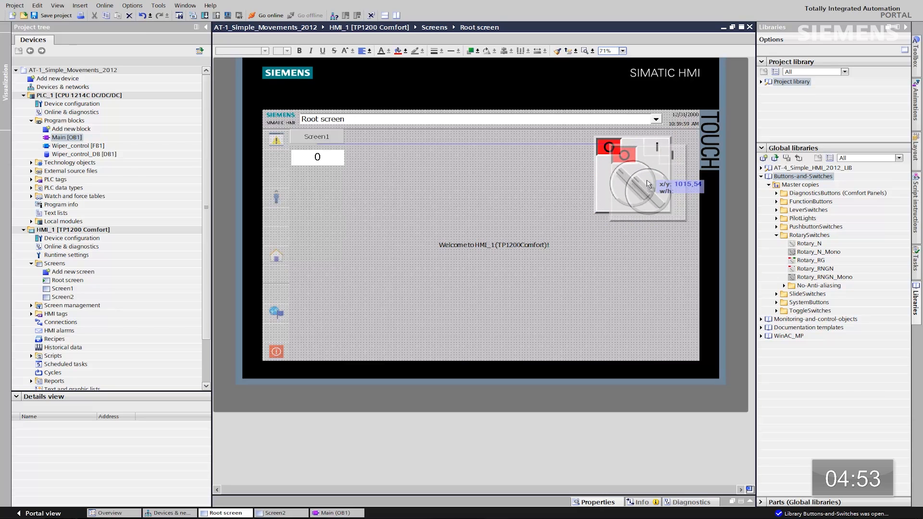
{"action": "left_click_drag", "start_coordinate": [630, 182], "coordinate": [647, 186]}
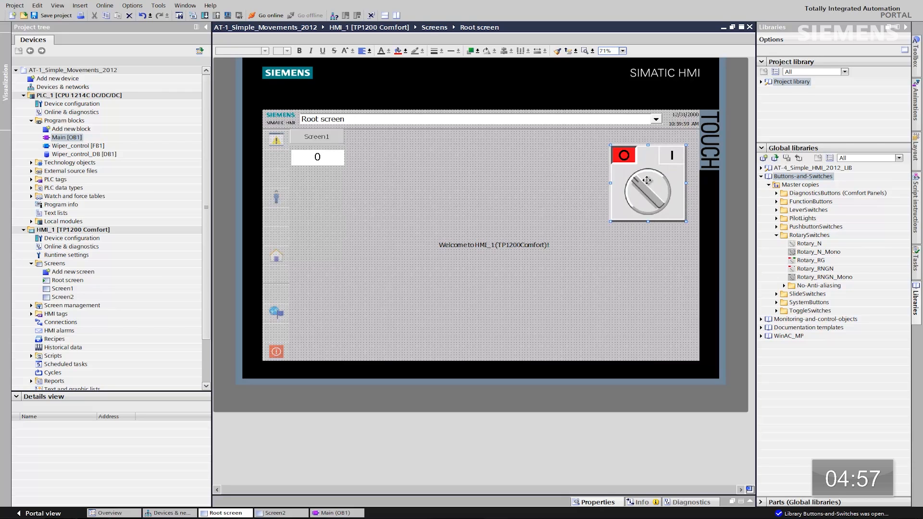
- Set the rotary switch's process tag to PLC_1/Default tag table/Motor1
{"action": "right_click", "coordinate": [647, 179]}
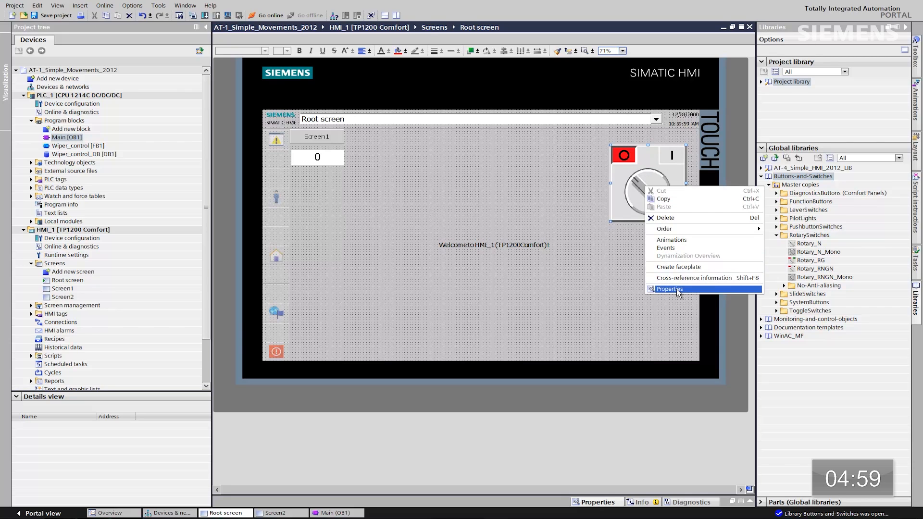
{"action": "left_click", "coordinate": [670, 289]}
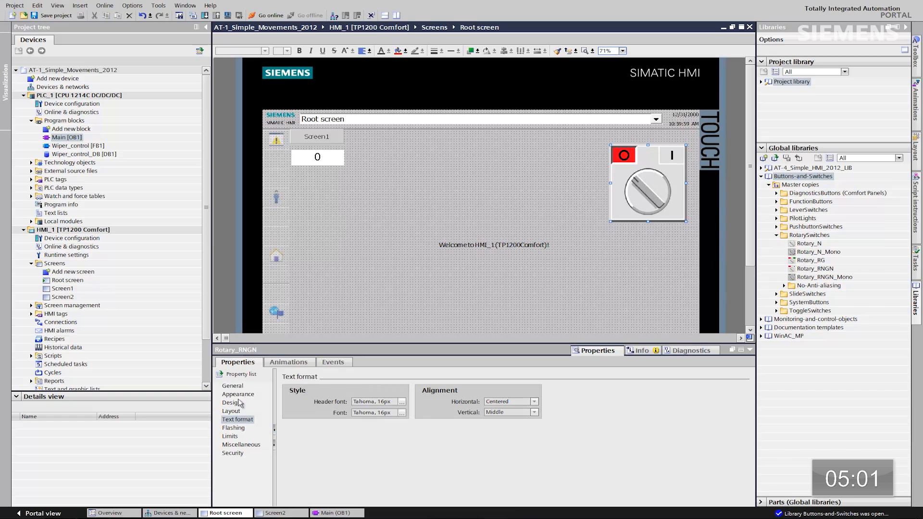
{"action": "left_click", "coordinate": [232, 385]}
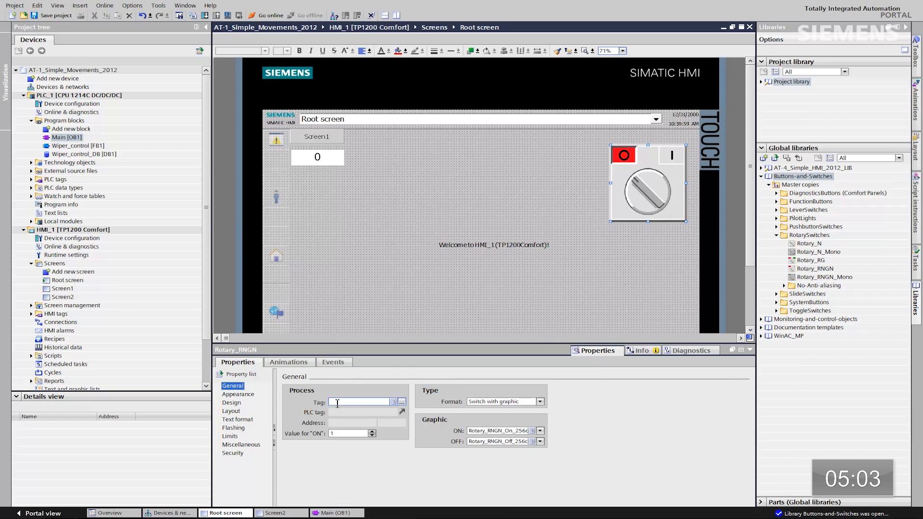
{"action": "type", "text": "motor1"}
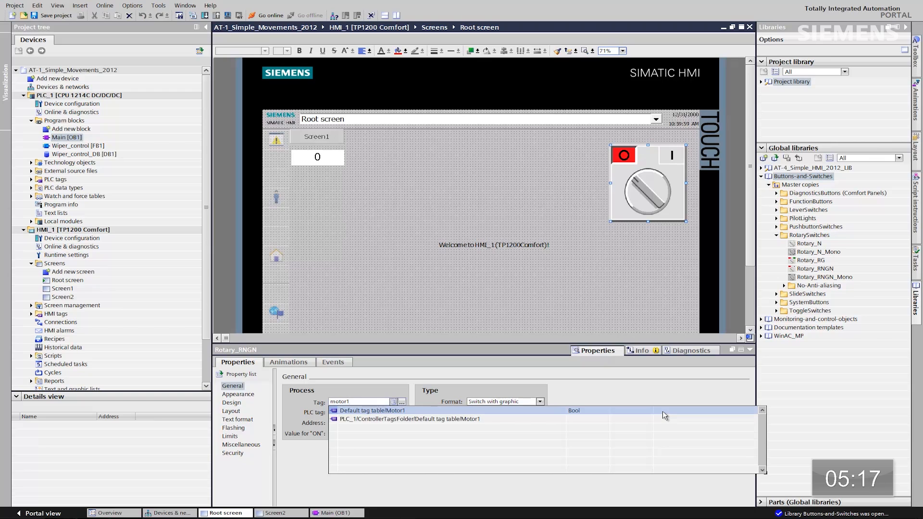
{"action": "mouse_move", "coordinate": [470, 422]}
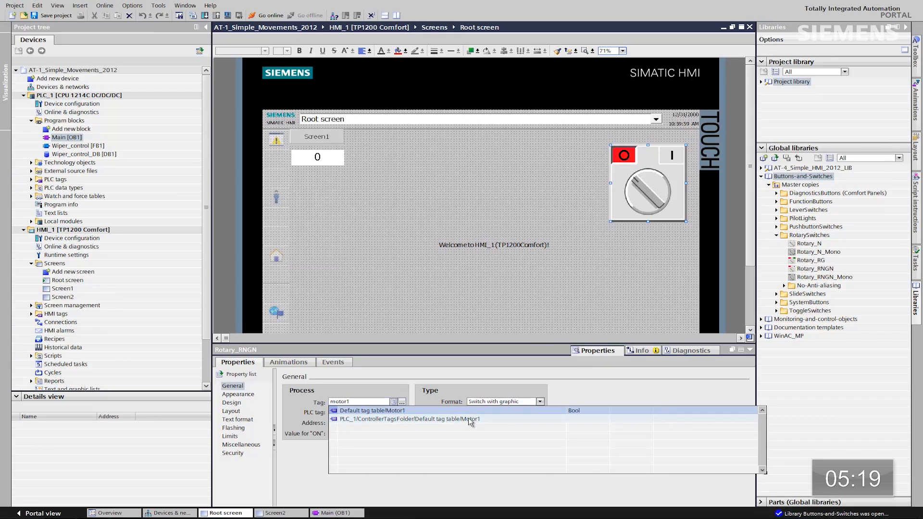
{"action": "left_click", "coordinate": [371, 410]}
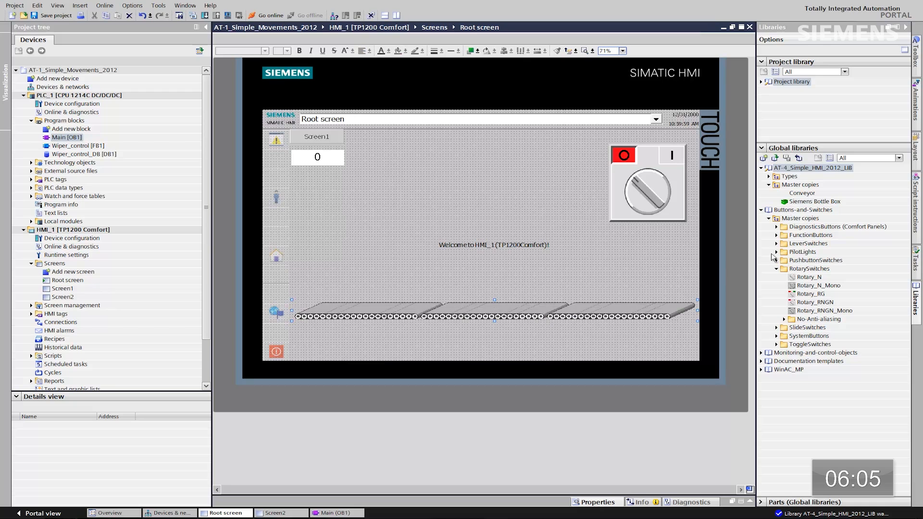
- Drag the Siemens Bottle Box master copy onto the Root screen just above the conveyor
{"action": "left_click_drag", "start_coordinate": [814, 201], "coordinate": [421, 259]}
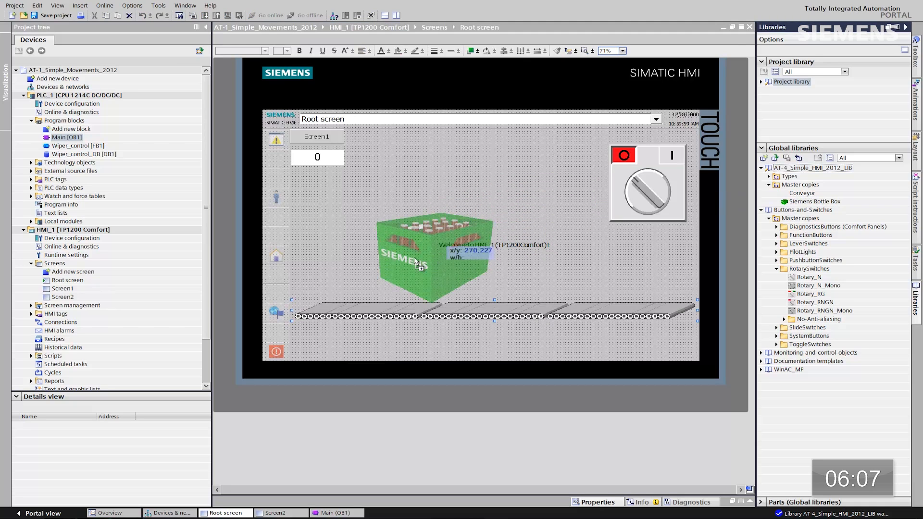
{"action": "left_click_drag", "start_coordinate": [432, 253], "coordinate": [359, 283]}
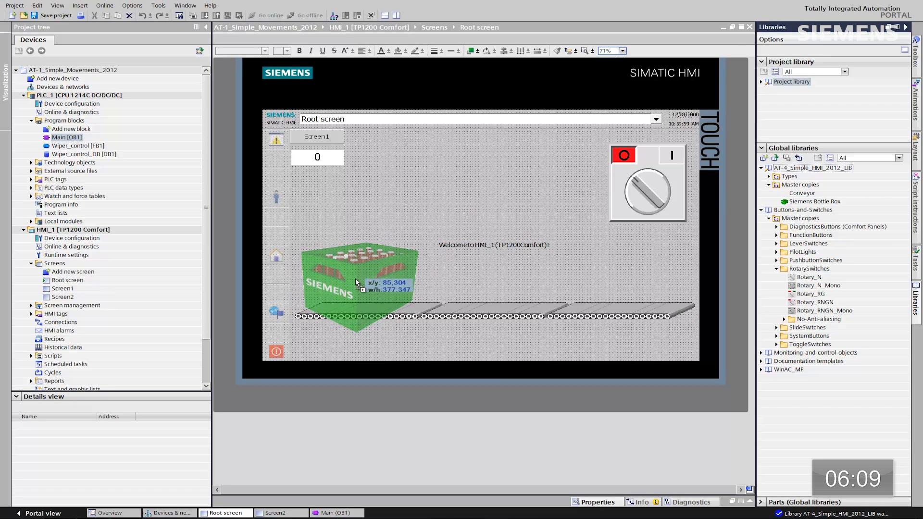
- Give the bottle box a Horizontal movement to X 858 with process range 1000 to 27000
{"action": "right_click", "coordinate": [358, 283]}
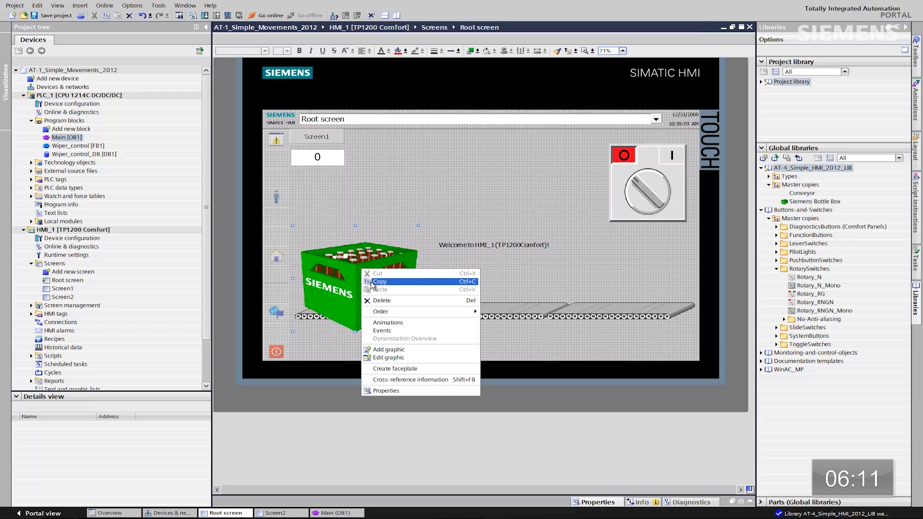
{"action": "left_click", "coordinate": [386, 390]}
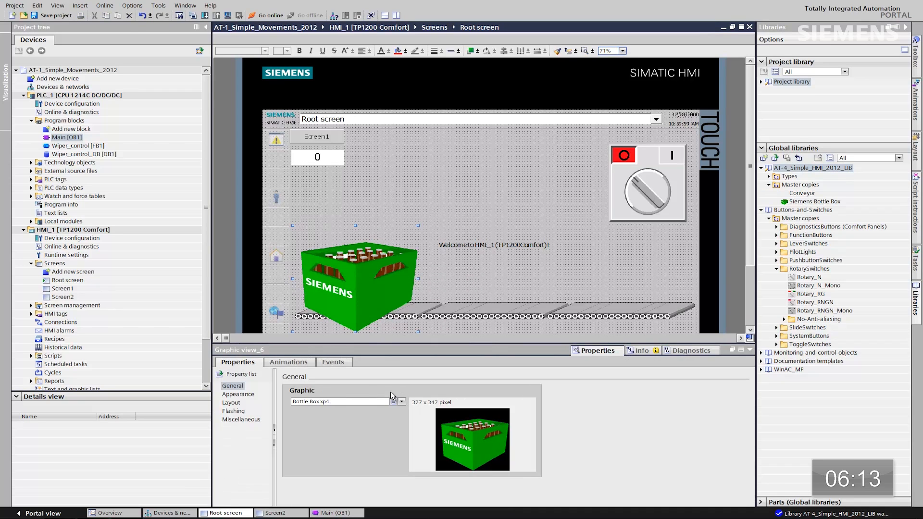
{"action": "left_click", "coordinate": [290, 361]}
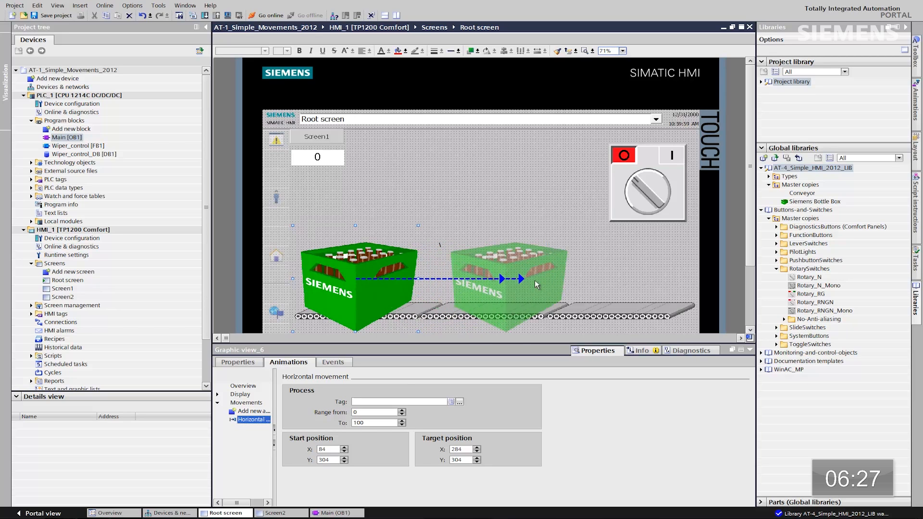
{"action": "left_click_drag", "start_coordinate": [507, 283], "coordinate": [618, 282]}
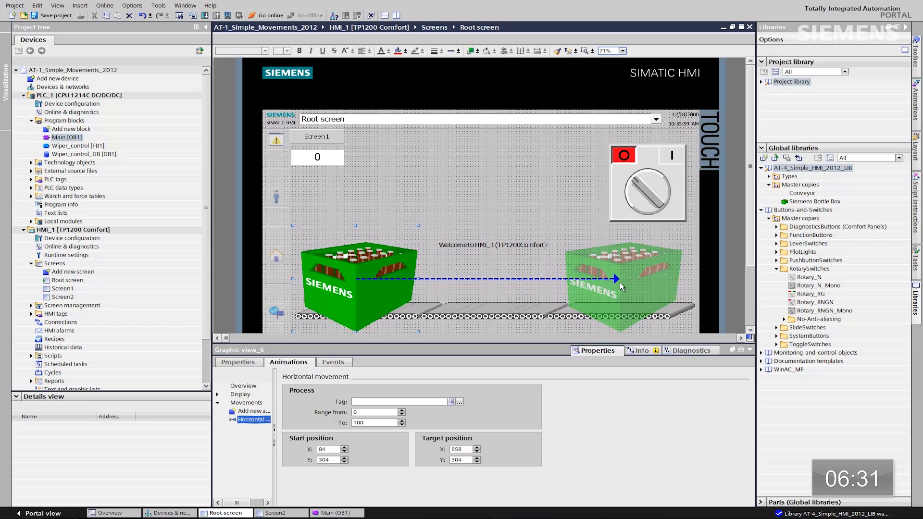
{"action": "left_click", "coordinate": [373, 423]}
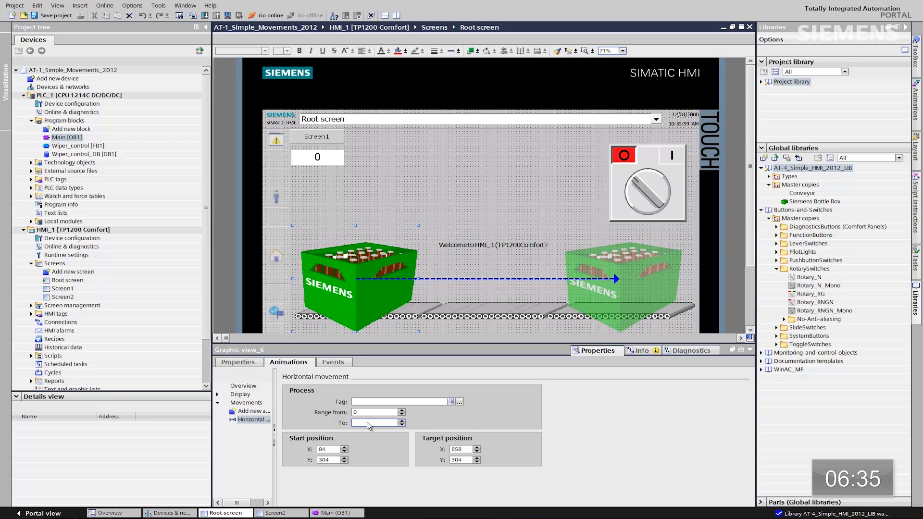
{"action": "type", "text": "27000"}
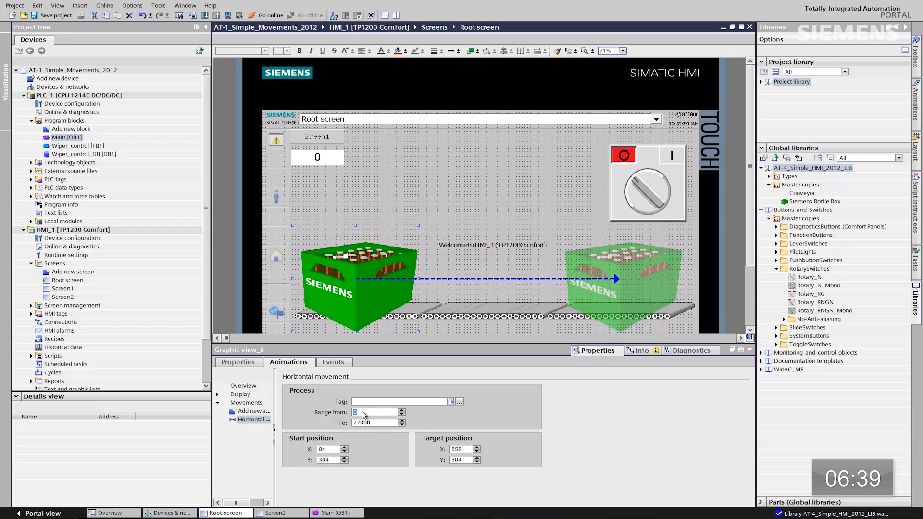
{"action": "type", "text": "1000"}
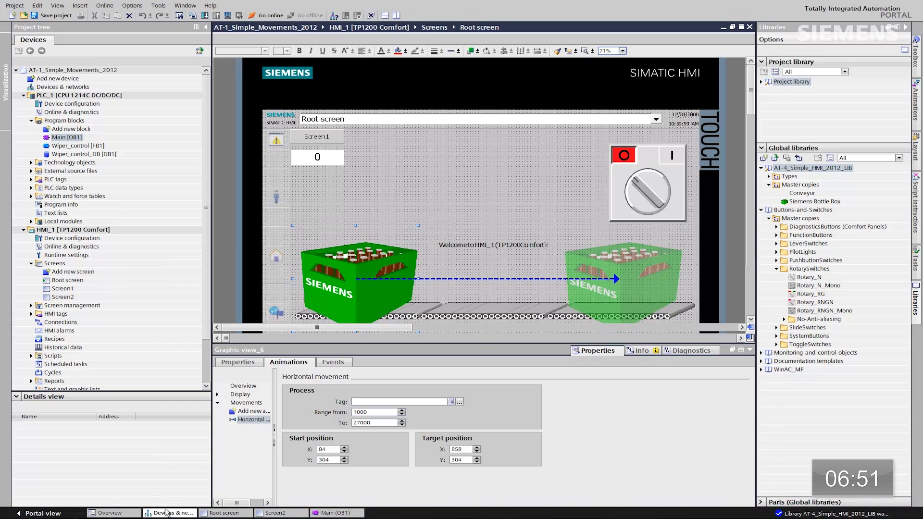
- Inspect PLC_1's AI4/AQ2 module Channel0: voltage ±10 V at address IW112
{"action": "left_click", "coordinate": [171, 514]}
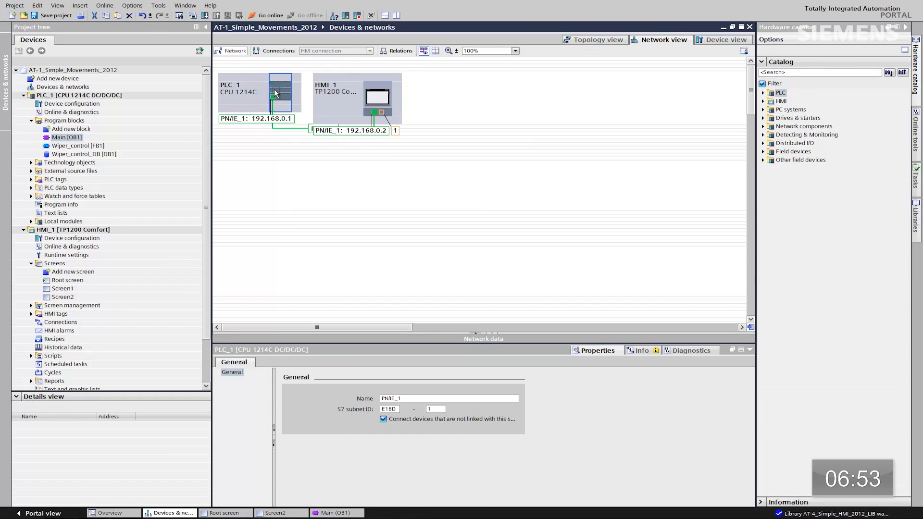
{"action": "left_click", "coordinate": [724, 39]}
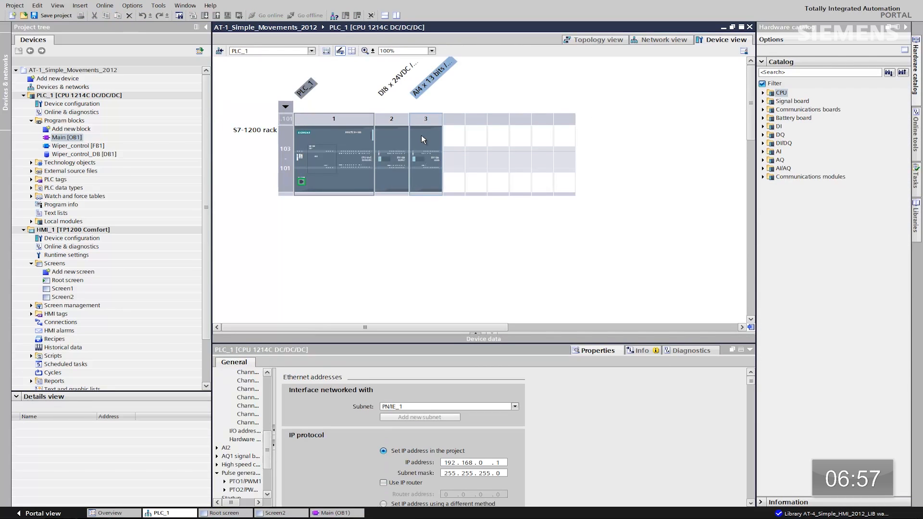
{"action": "left_click", "coordinate": [425, 154]}
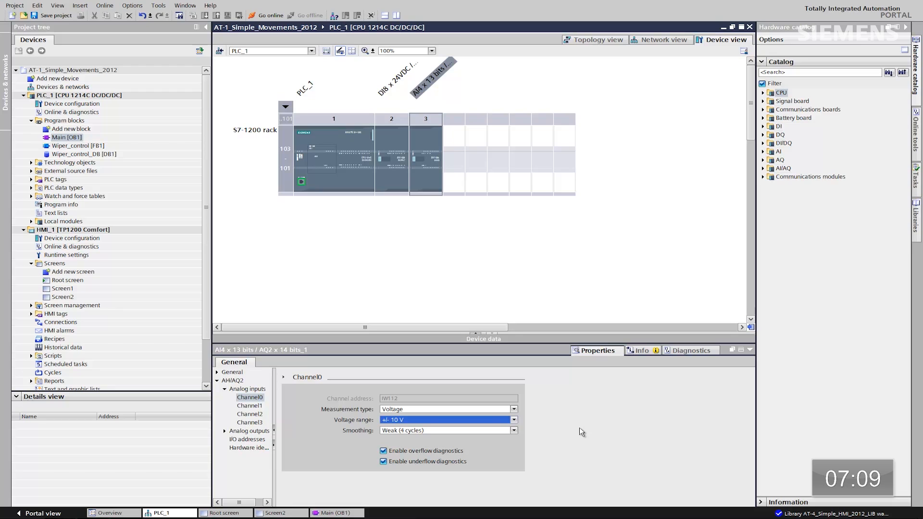
{"action": "mouse_move", "coordinate": [81, 204]}
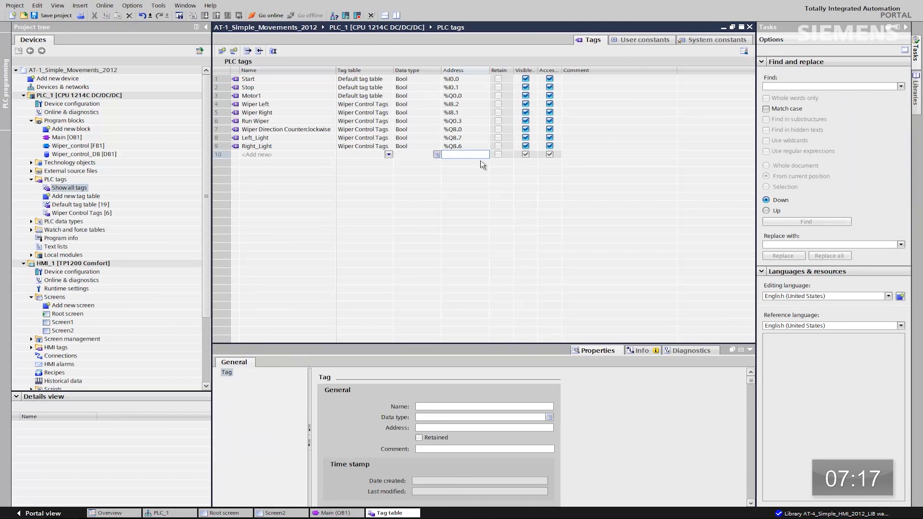
- Create Word PLC tag Tag_1 at address %IW112 in the default tag table
{"action": "type", "text": "iw"}
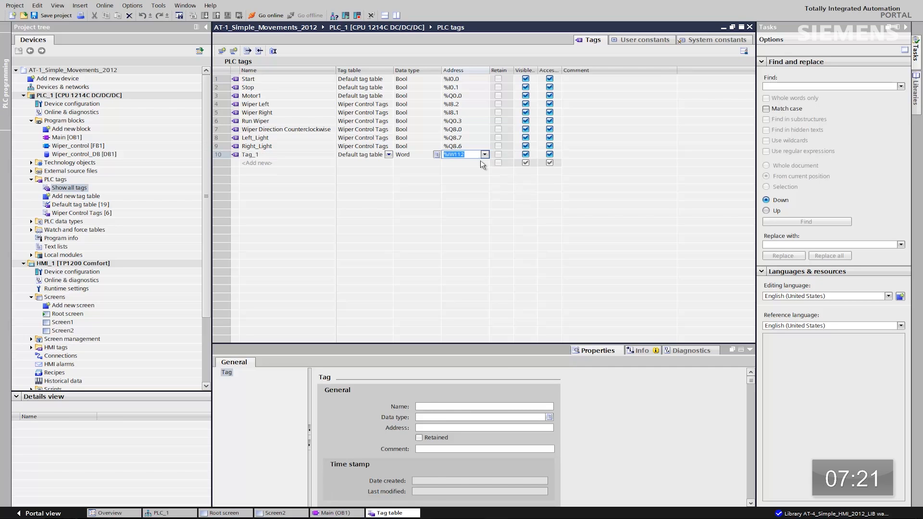
{"action": "key", "text": "Enter"}
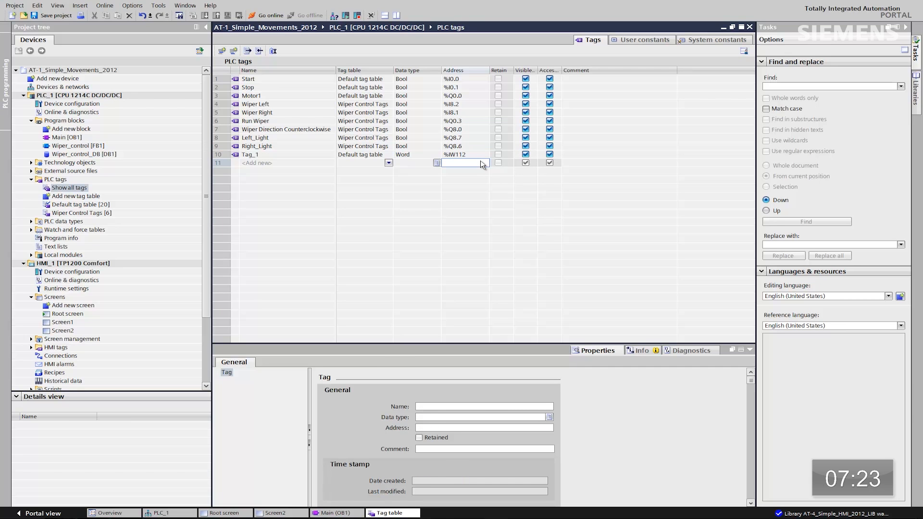
{"action": "left_click", "coordinate": [228, 513]}
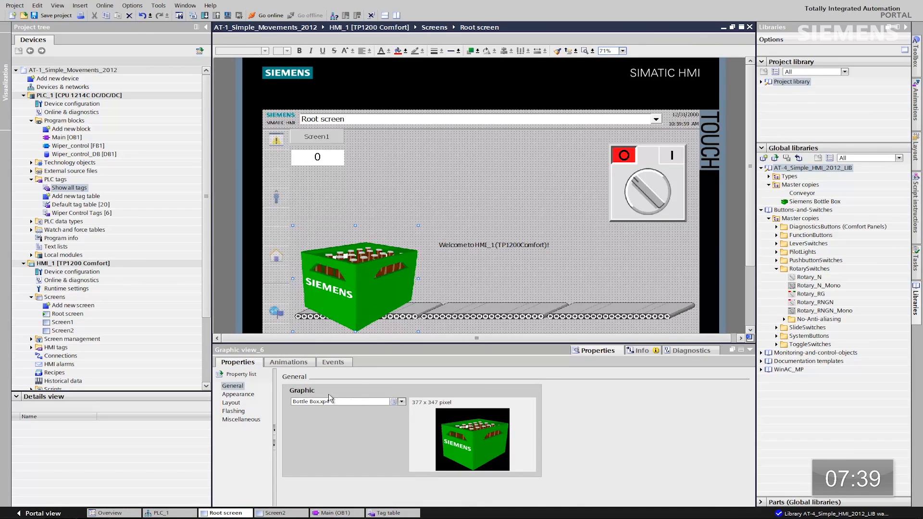
- Set Tag_1 as the tag driving the bottle box's horizontal movement
{"action": "left_click", "coordinate": [289, 362]}
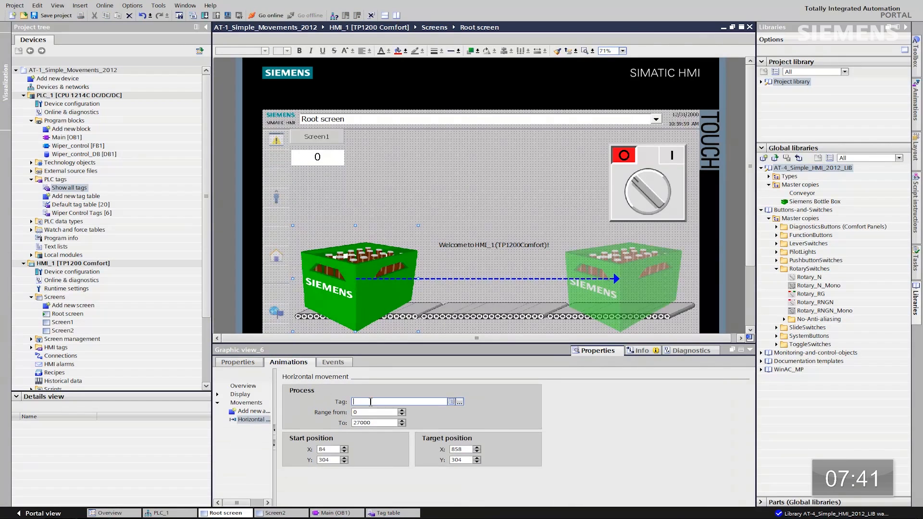
{"action": "type", "text": "tag"}
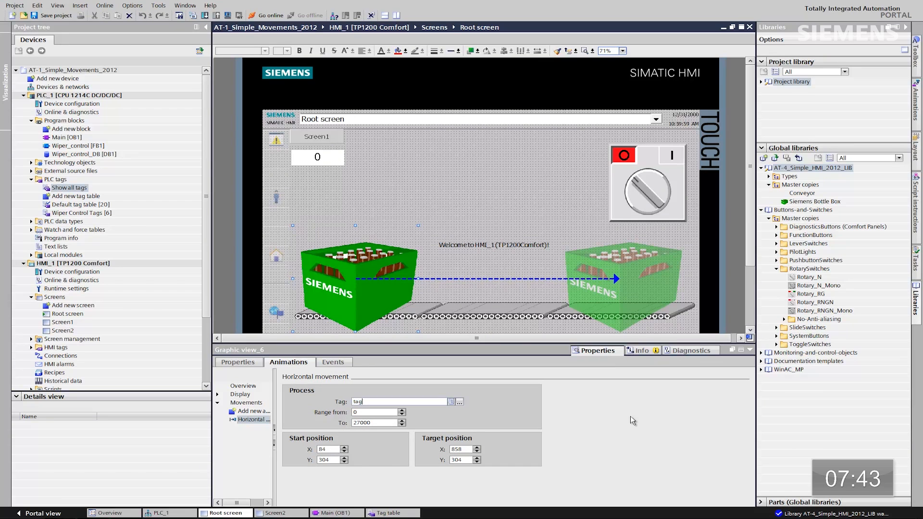
{"action": "mouse_move", "coordinate": [500, 425]}
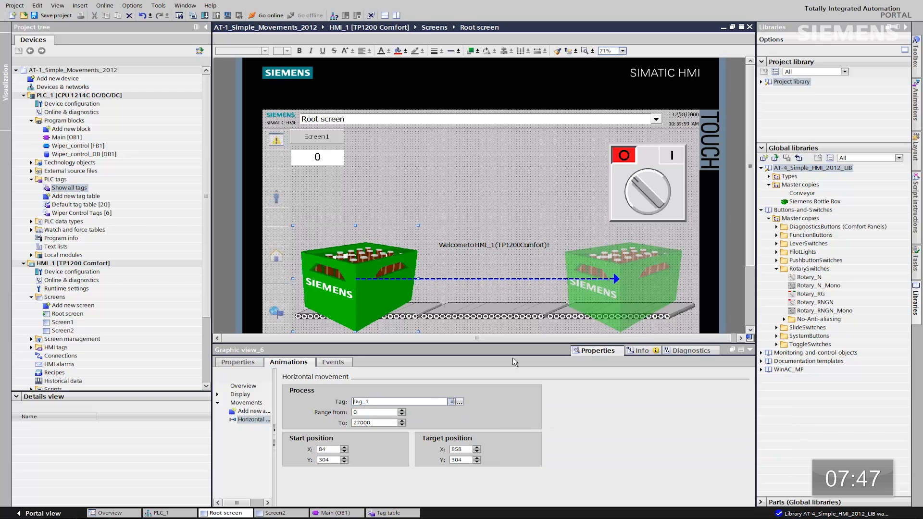
{"action": "left_click", "coordinate": [63, 94]}
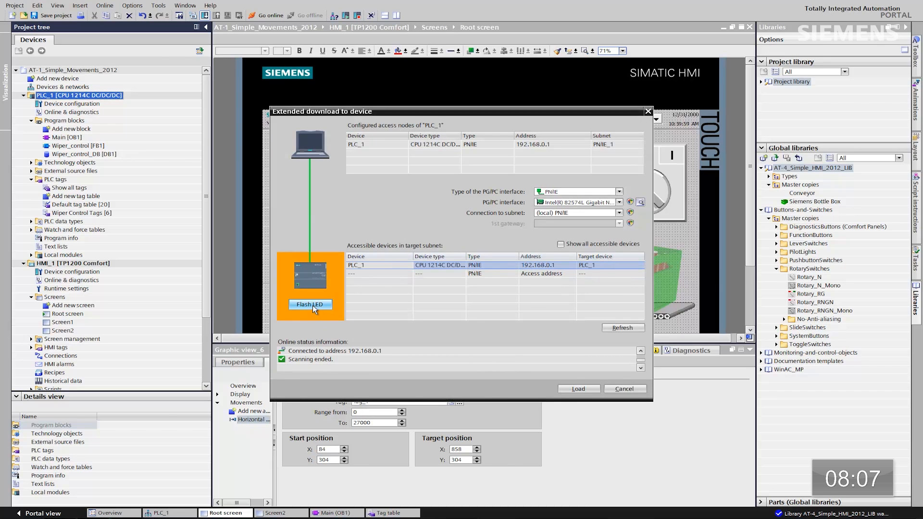
- Load the software onto PLC_1 at 192.168.0.1, completing with no errors
{"action": "left_click", "coordinate": [578, 389]}
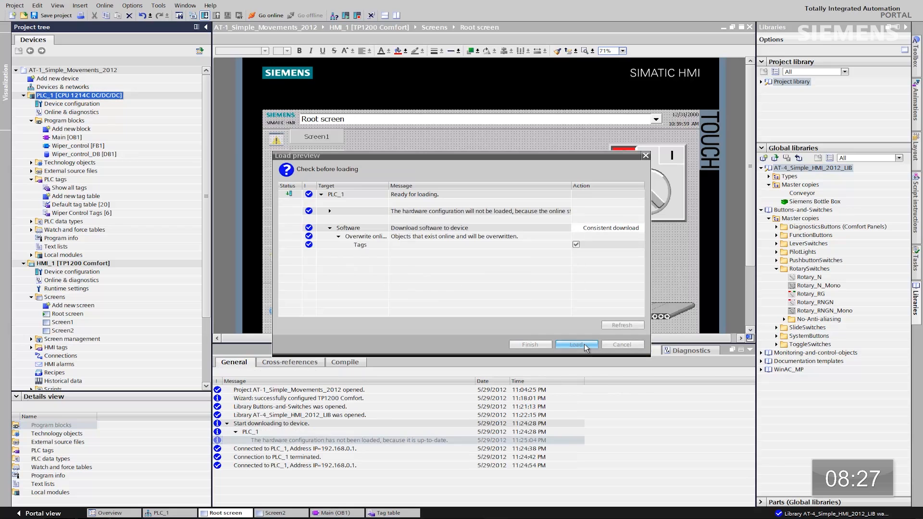
{"action": "left_click", "coordinate": [576, 344]}
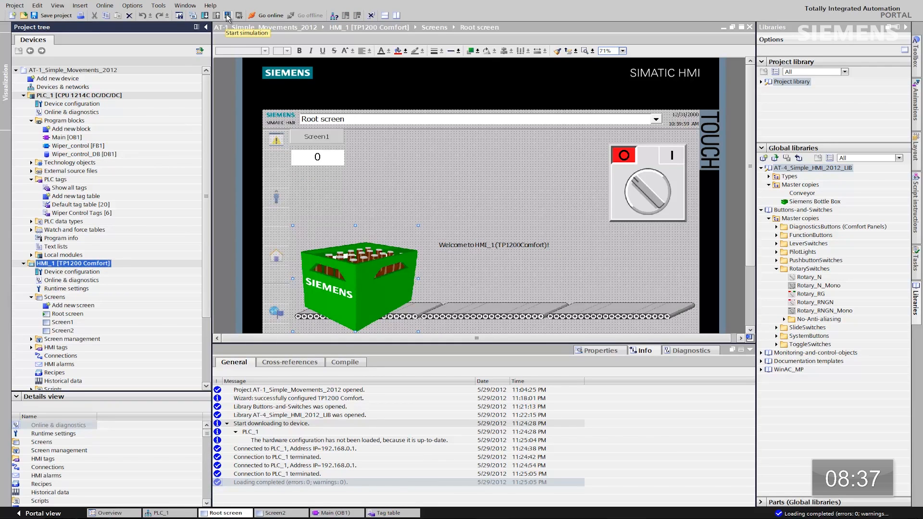
- Start the HMI_1 runtime simulation, beginning its compile
{"action": "left_click", "coordinate": [345, 362]}
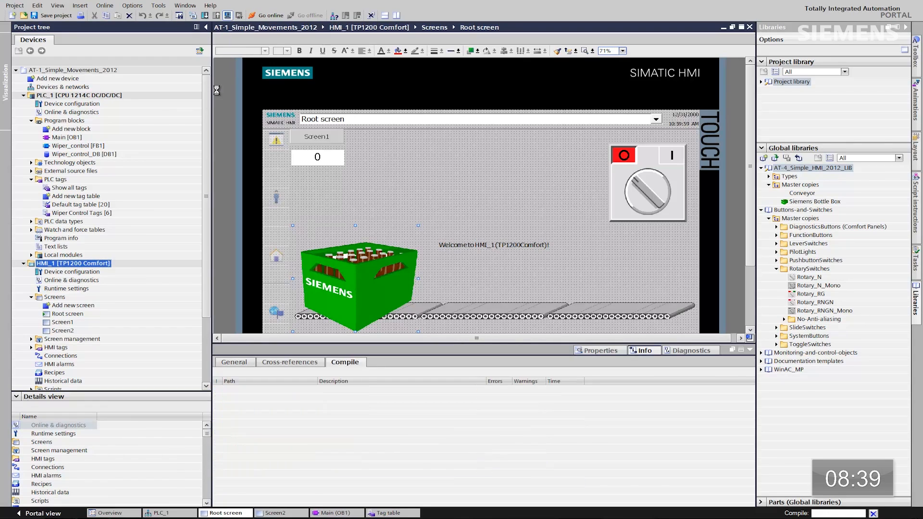